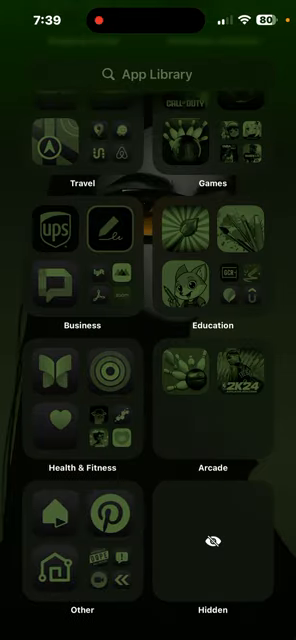
# Launch Safari from the App Library and begin entering 'd' in the address bar.
pyautogui.scroll(3)
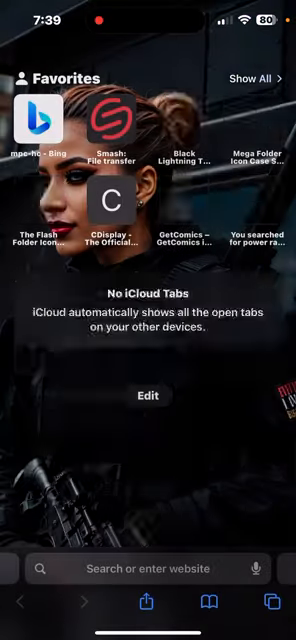
pyautogui.scroll(-3)
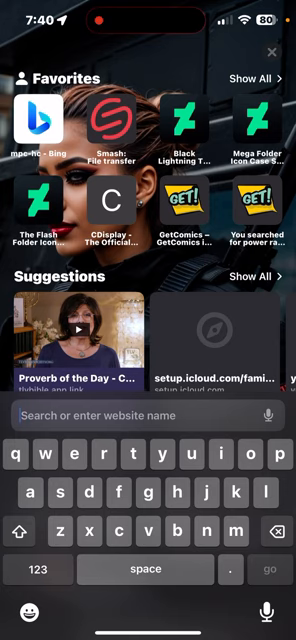
pyautogui.write('developer.apple.com')
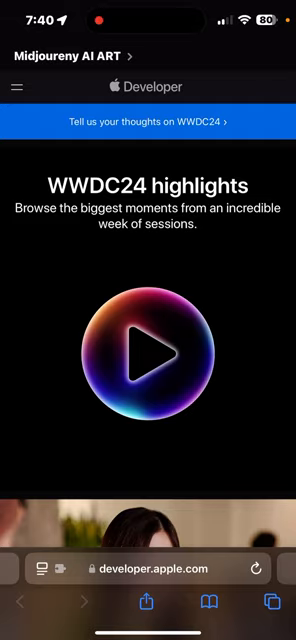
# Scroll developer.apple.com past the WWDC24, iOS 18, iPadOS 18, watchOS 11 and Developer Program sections.
pyautogui.scroll(-3)
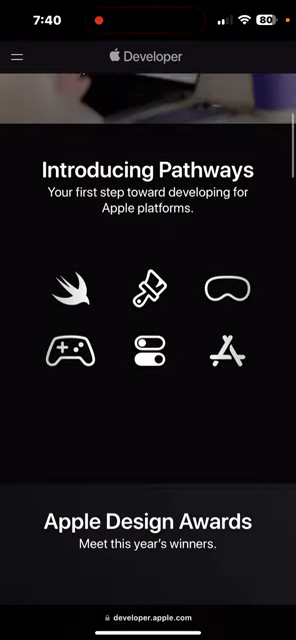
pyautogui.scroll(-3)
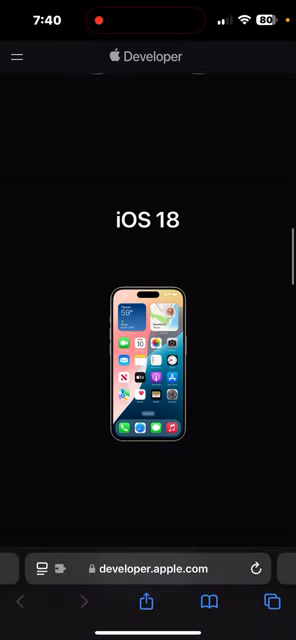
pyautogui.scroll(-3)
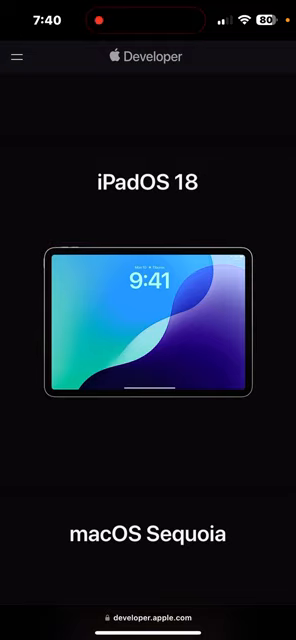
pyautogui.scroll(-3)
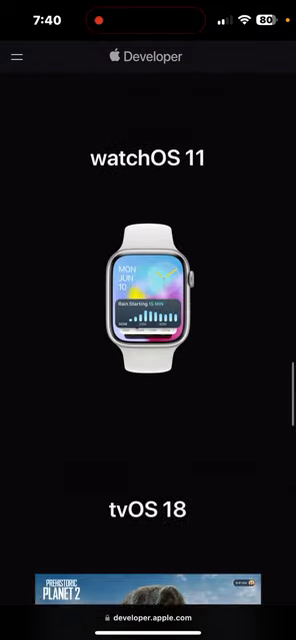
pyautogui.scroll(3)
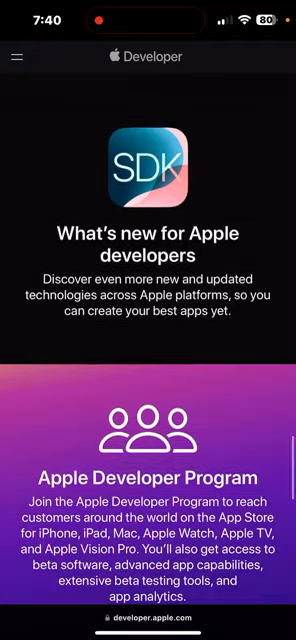
pyautogui.scroll(-3)
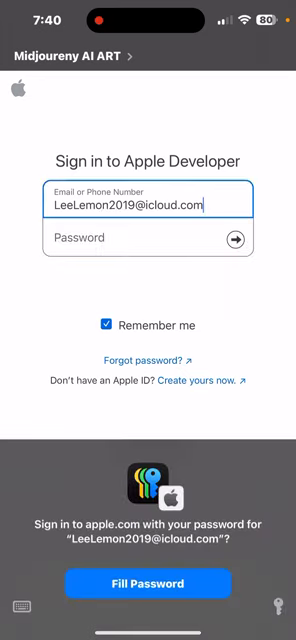
# Sign in with the saved password and scroll down the beta Downloads page.
pyautogui.click(148, 582)
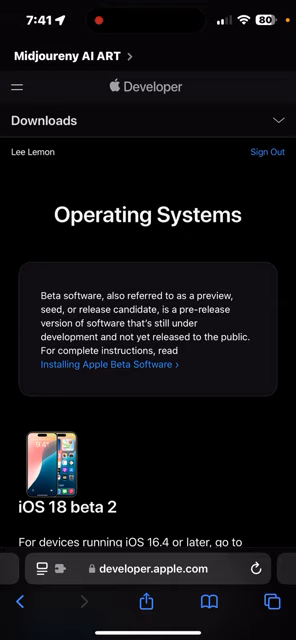
pyautogui.scroll(-3)
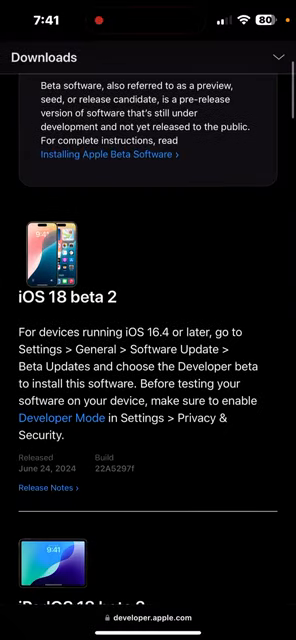
pyautogui.scroll(3)
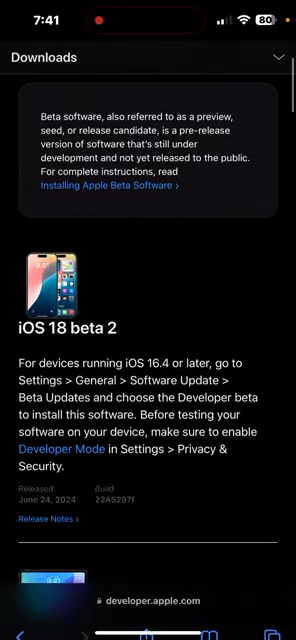
pyautogui.scroll(-3)
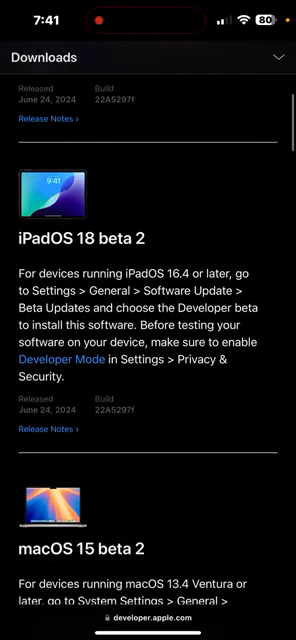
pyautogui.scroll(-3)
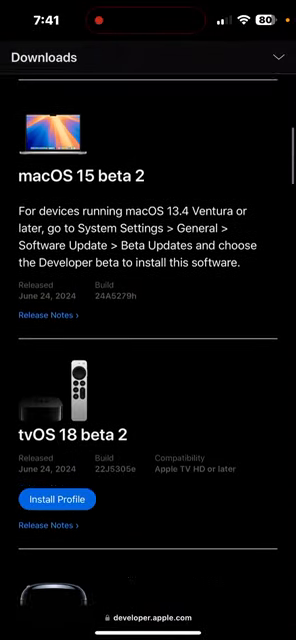
pyautogui.scroll(-3)
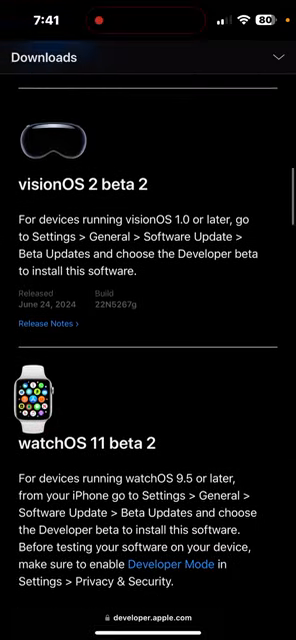
pyautogui.scroll(-3)
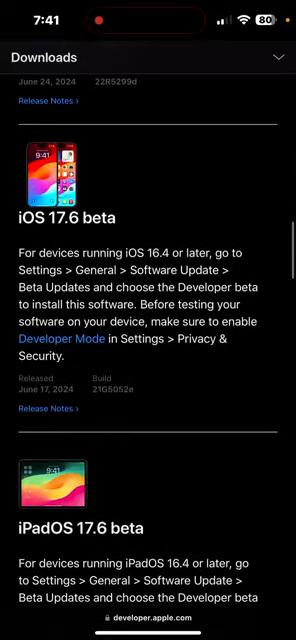
# Reach the iOS 18 beta 2 entry among the betas, then scroll back up the list.
pyautogui.scroll(-3)
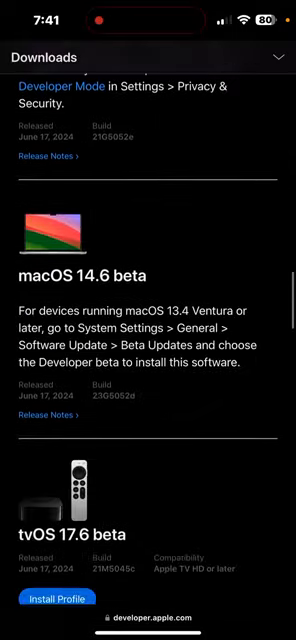
pyautogui.scroll(-3)
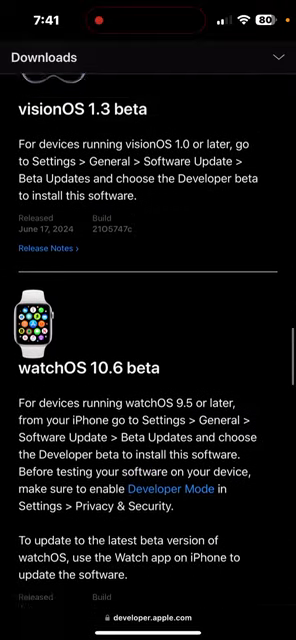
pyautogui.scroll(-3)
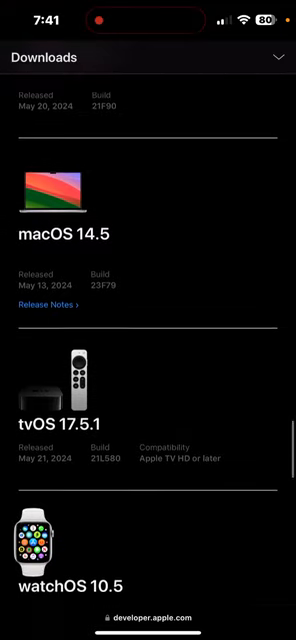
pyautogui.scroll(-3)
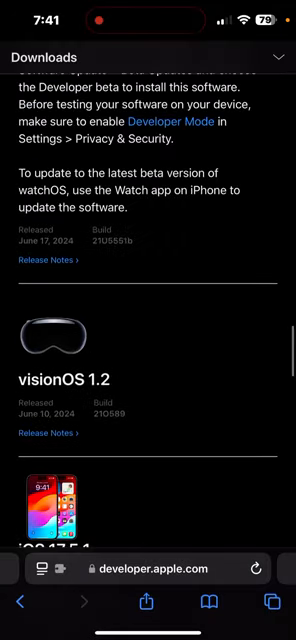
pyautogui.scroll(3)
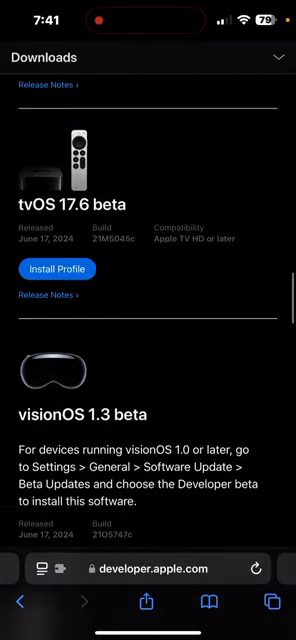
pyautogui.scroll(3)
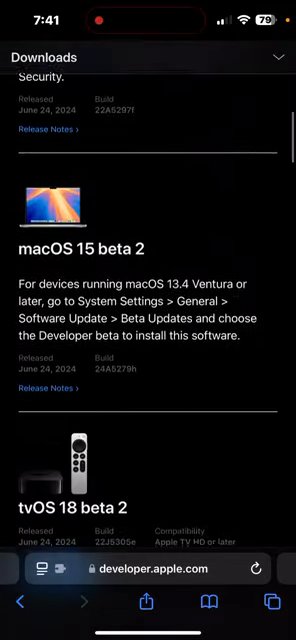
pyautogui.scroll(3)
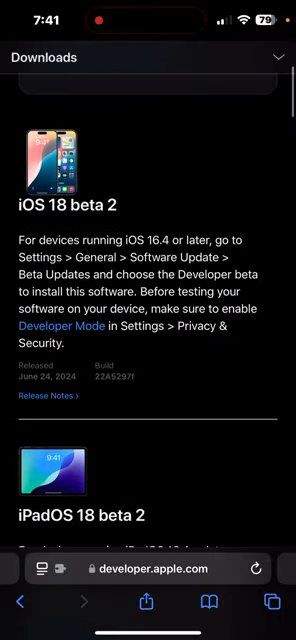
pyautogui.scroll(3)
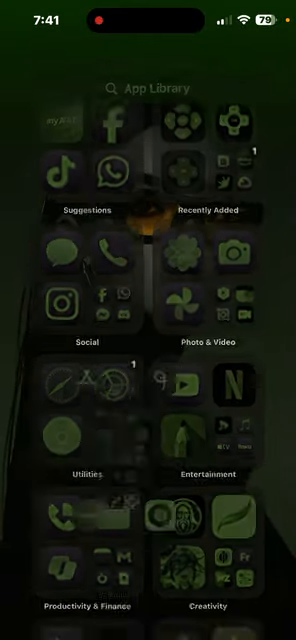
# Launch the App Store and search for 'de' to get matching suggestions.
pyautogui.click(264, 612)
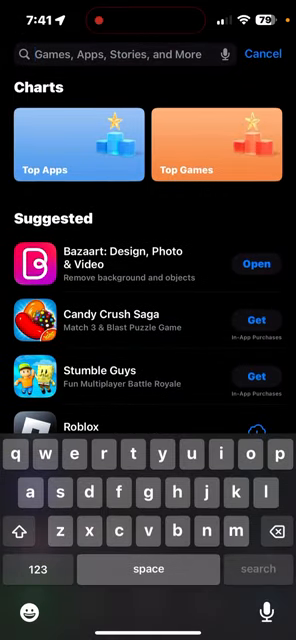
pyautogui.write('d')
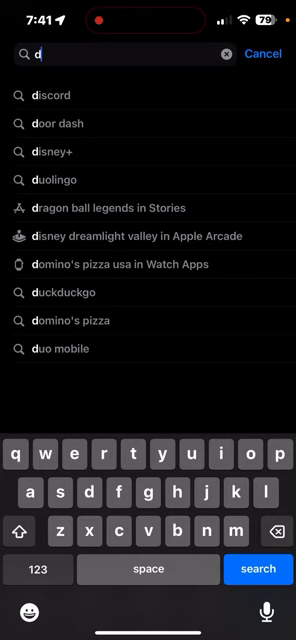
pyautogui.write('e')
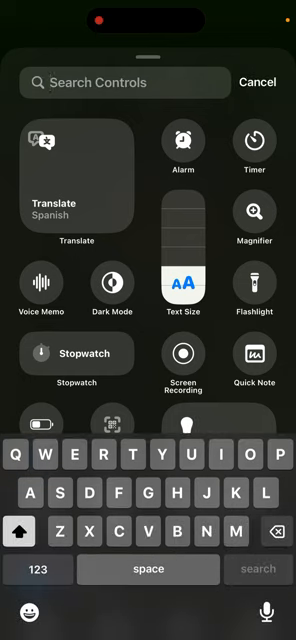
# Search the controls gallery for 'Op', add the Open App control and start choosing its app.
pyautogui.write('Op')
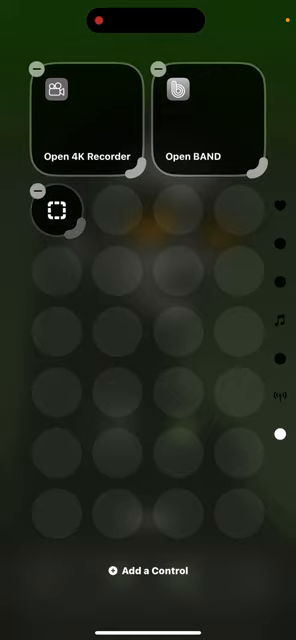
pyautogui.click(56, 210)
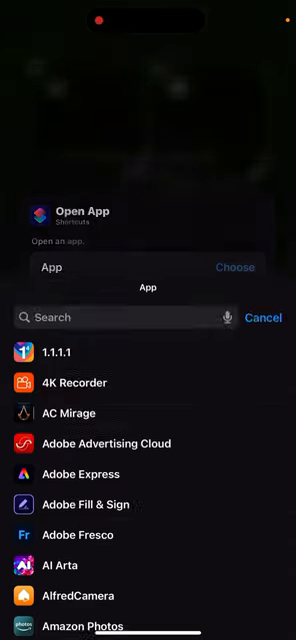
# Search the app list for 'Ar' and set the control to open Artstudio Pro.
pyautogui.scroll(3)
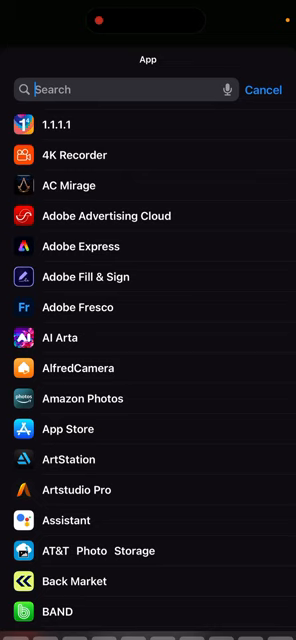
pyautogui.write('A')
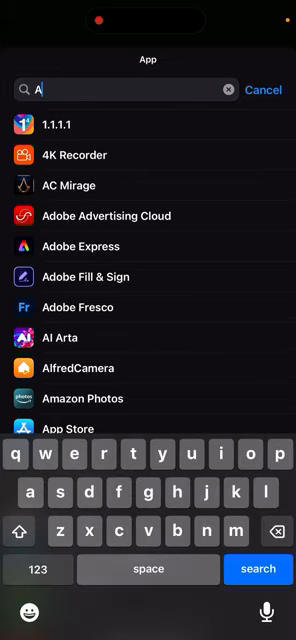
pyautogui.write('r')
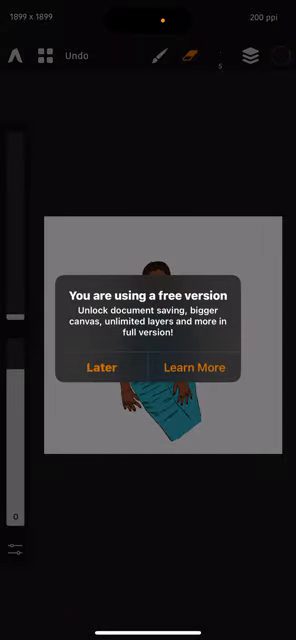
# Dismiss the free-version upgrade notice with Later to reveal the canvas drawing.
pyautogui.click(96, 368)
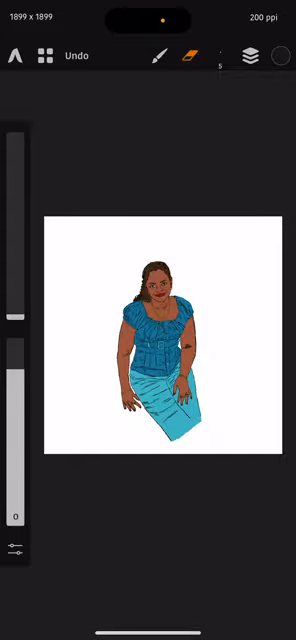